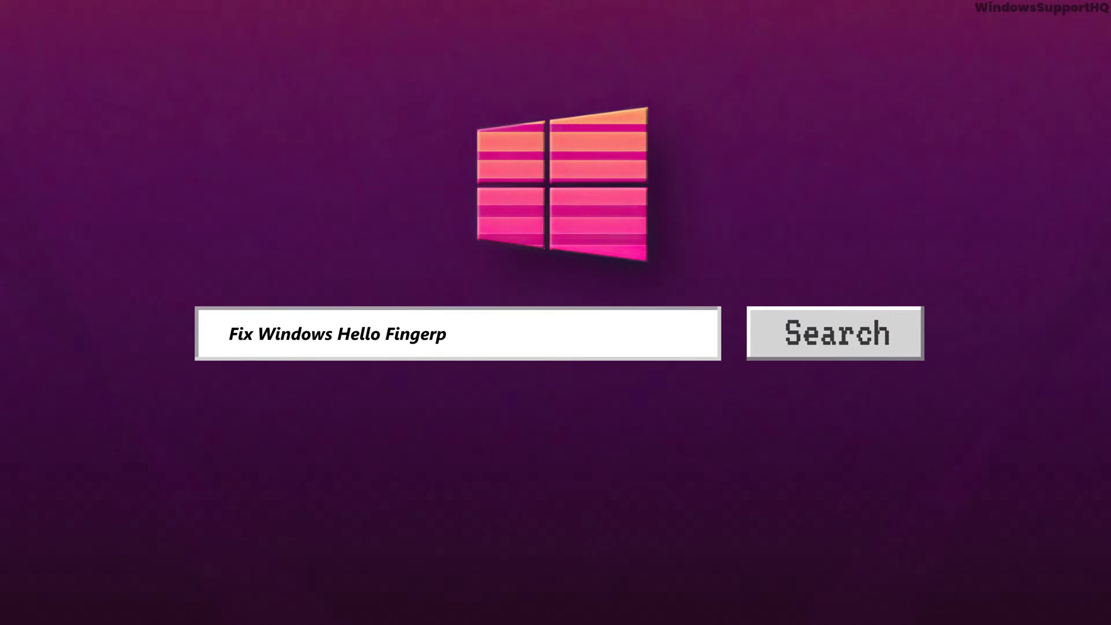
Step: Find and launch Services from the taskbar search, then bring up File Explorer
type("rint option not availabl")
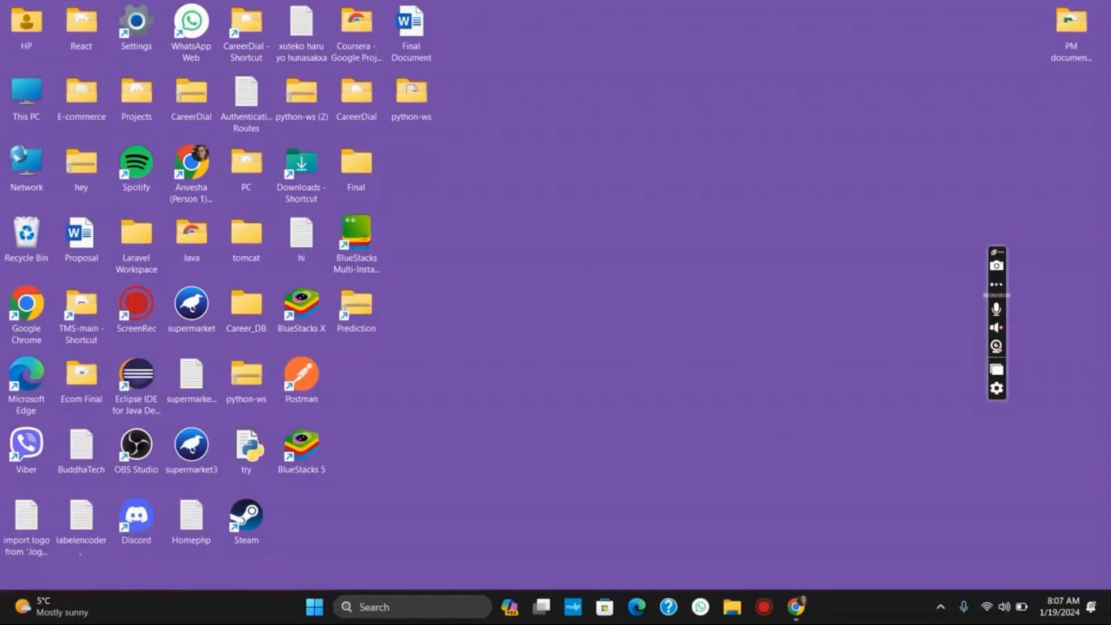
left_click(996, 285)
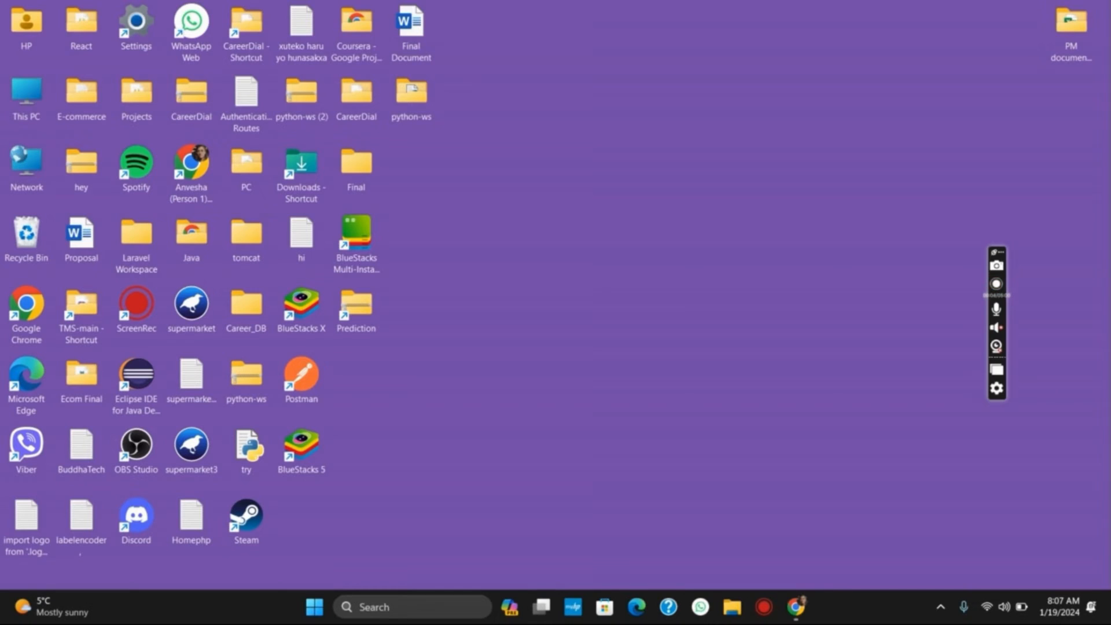
left_click(995, 283)
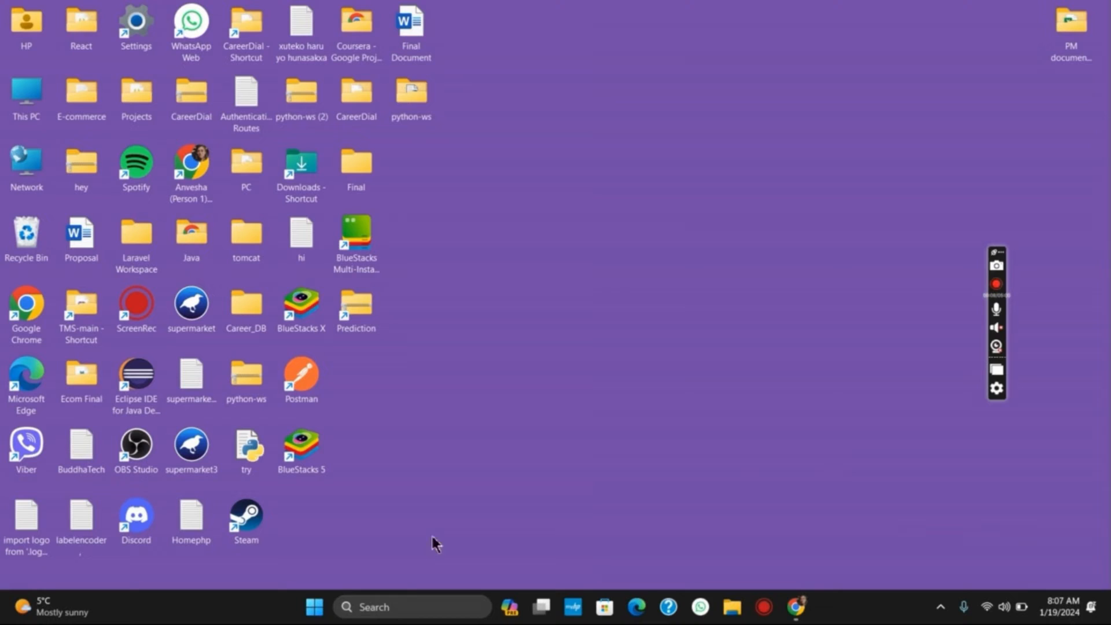
type("services")
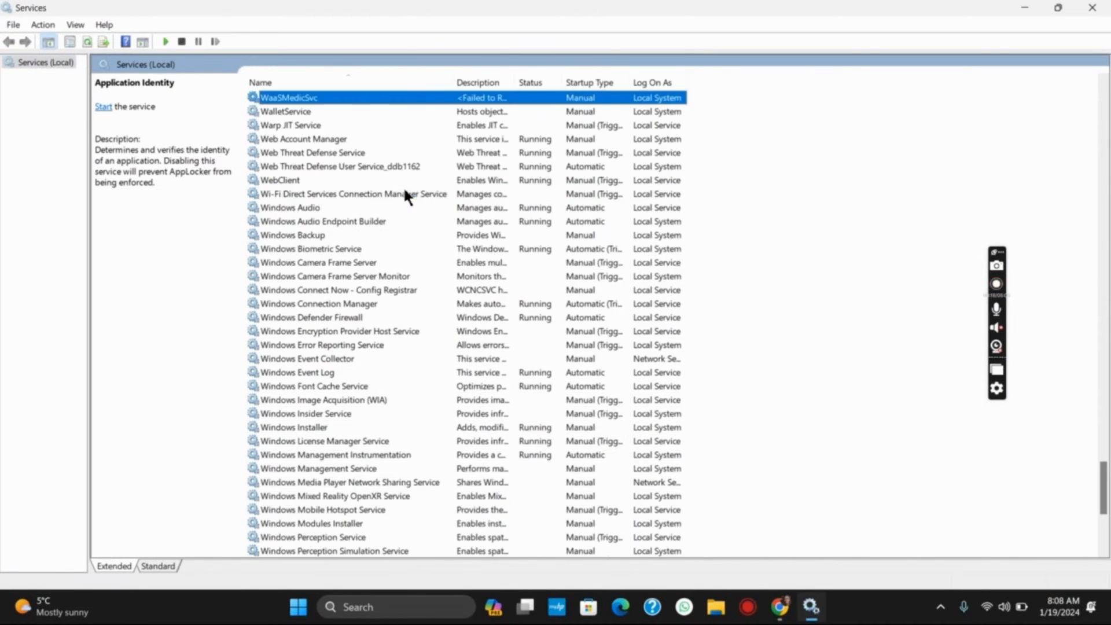
right_click(310, 166)
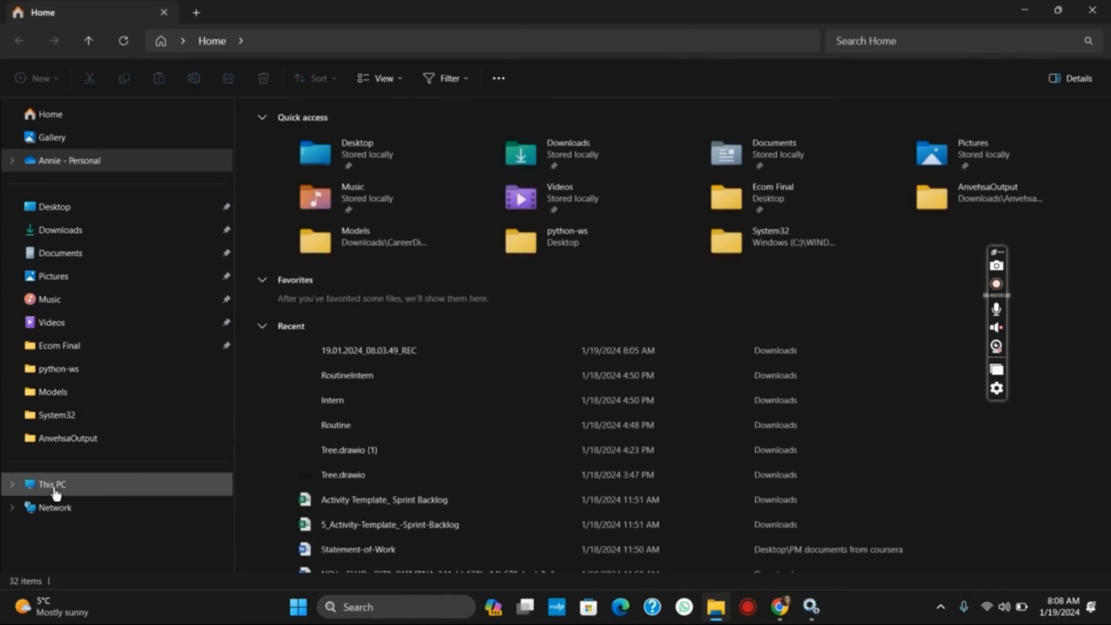
Step: Navigate This PC > Windows (C:) > Windows > System32 > WinBioDatabase and select its DAT files
left_click(51, 484)
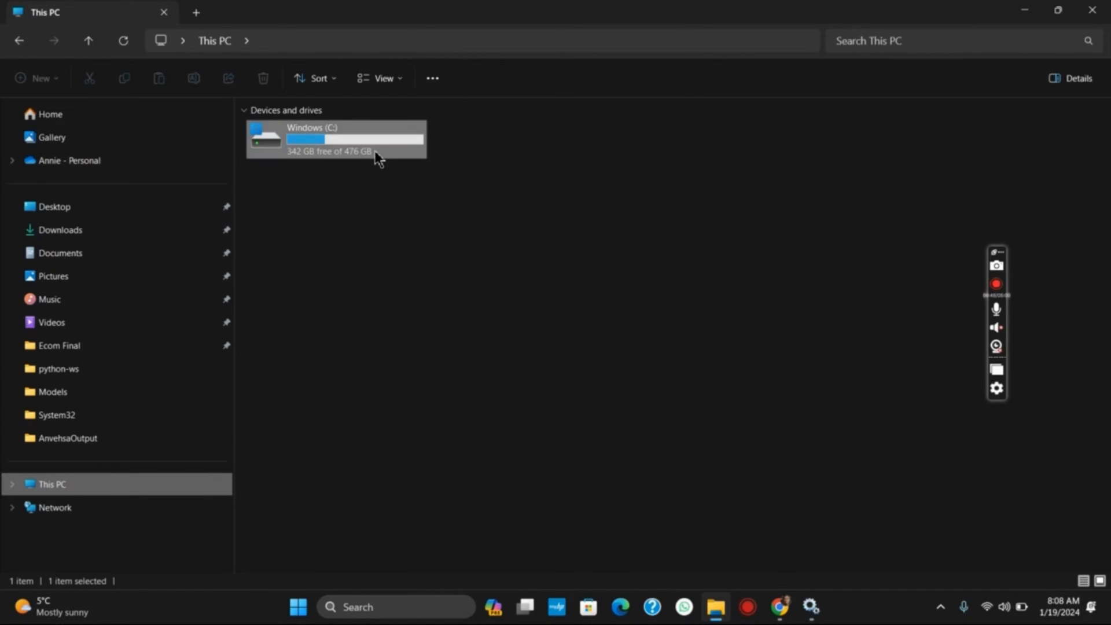
double_click(333, 139)
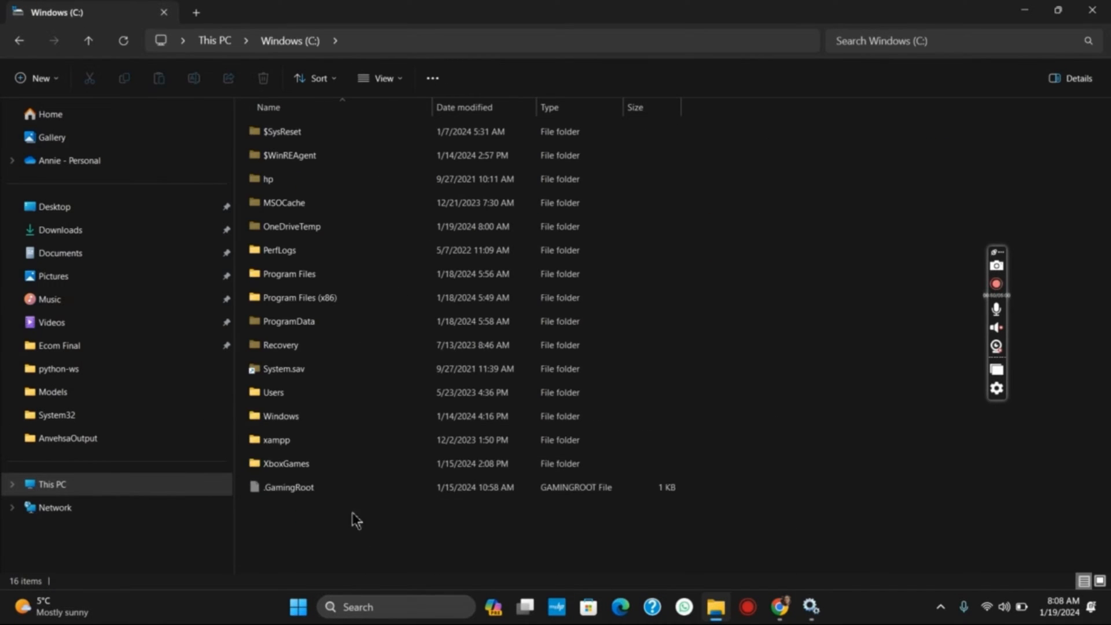
double_click(280, 416)
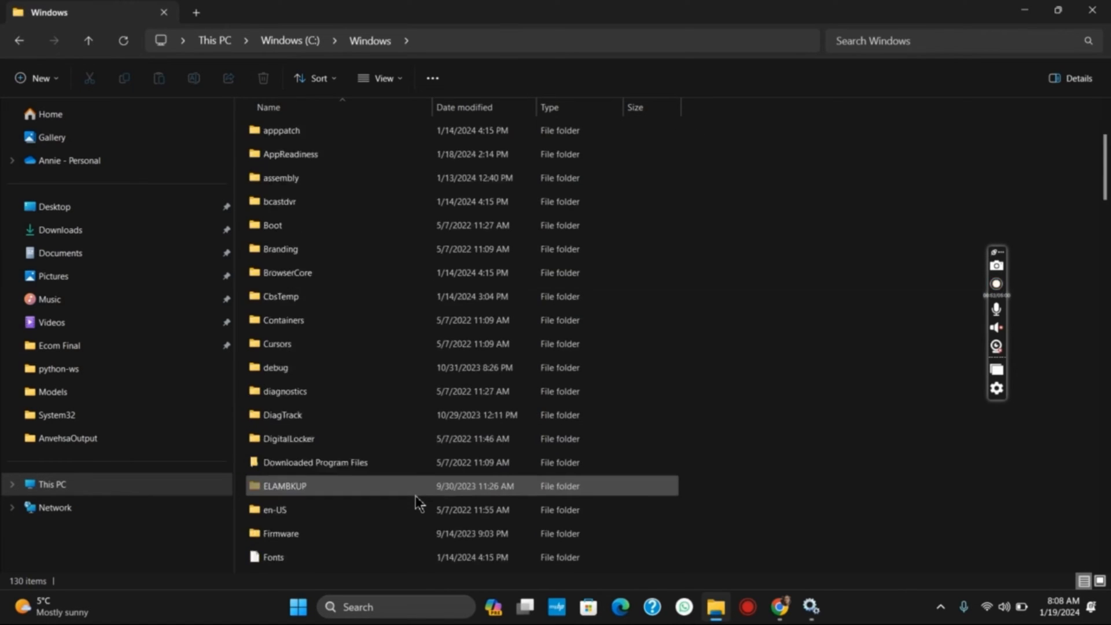
scroll("down", 3)
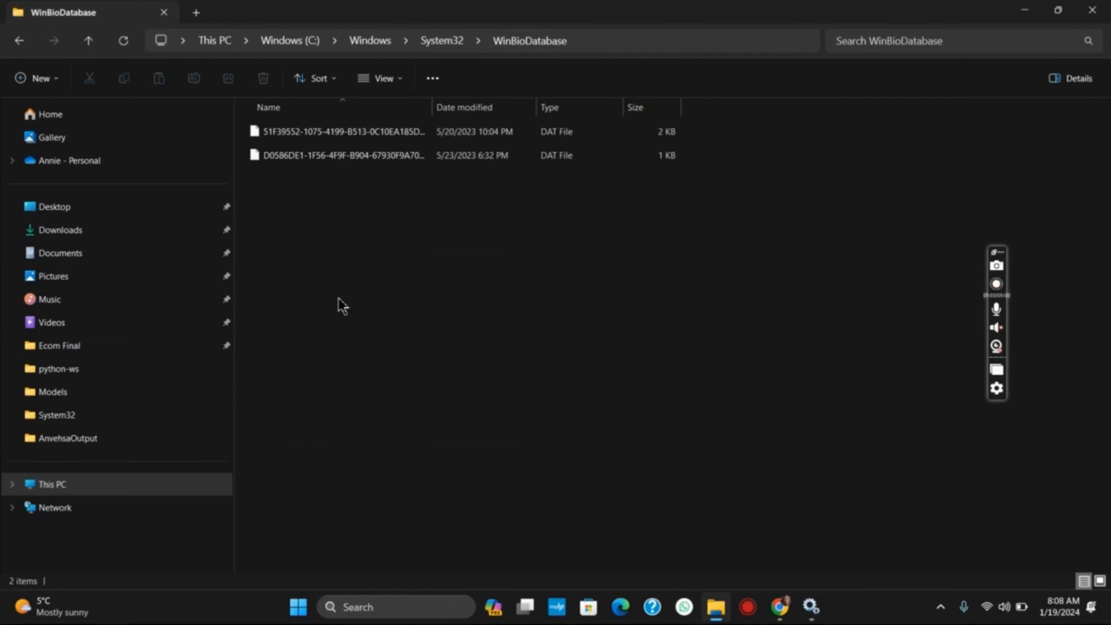
key("ctrl+a")
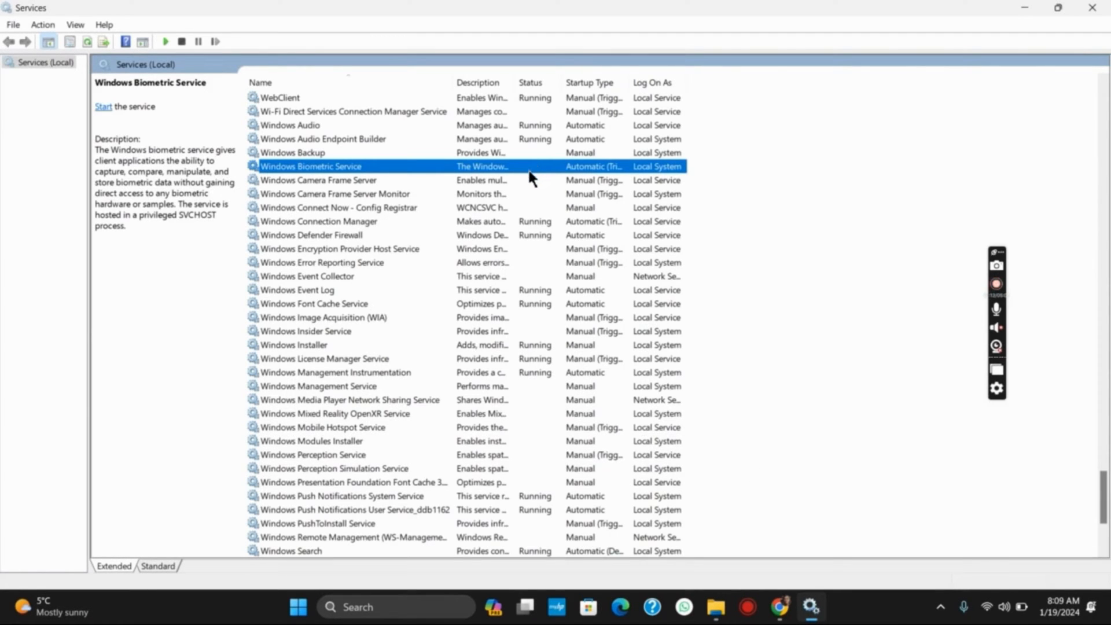
Step: Start the Windows Biometric Service from its context menu
right_click(318, 166)
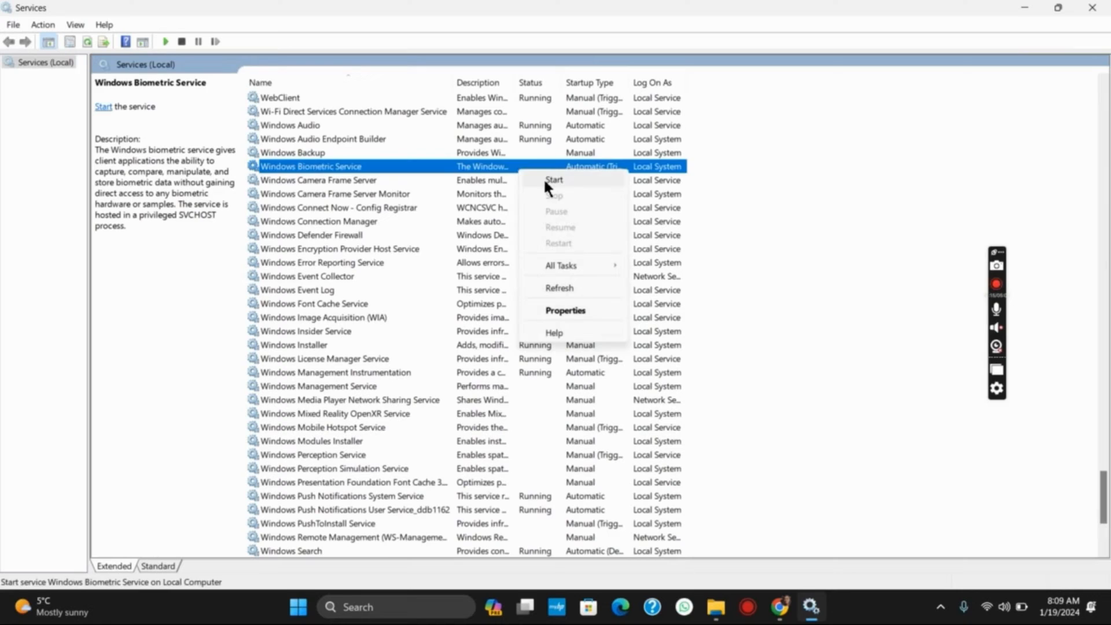
left_click(554, 180)
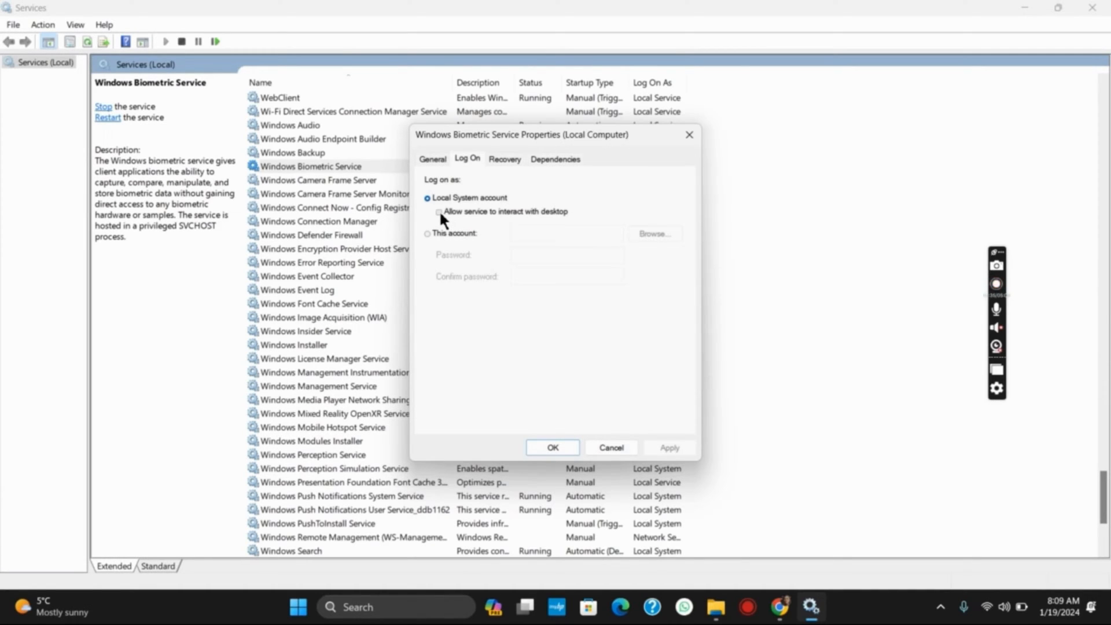
Step: Enable 'Allow service to interact with desktop' for Windows Biometric Service and confirm with OK
left_click(439, 211)
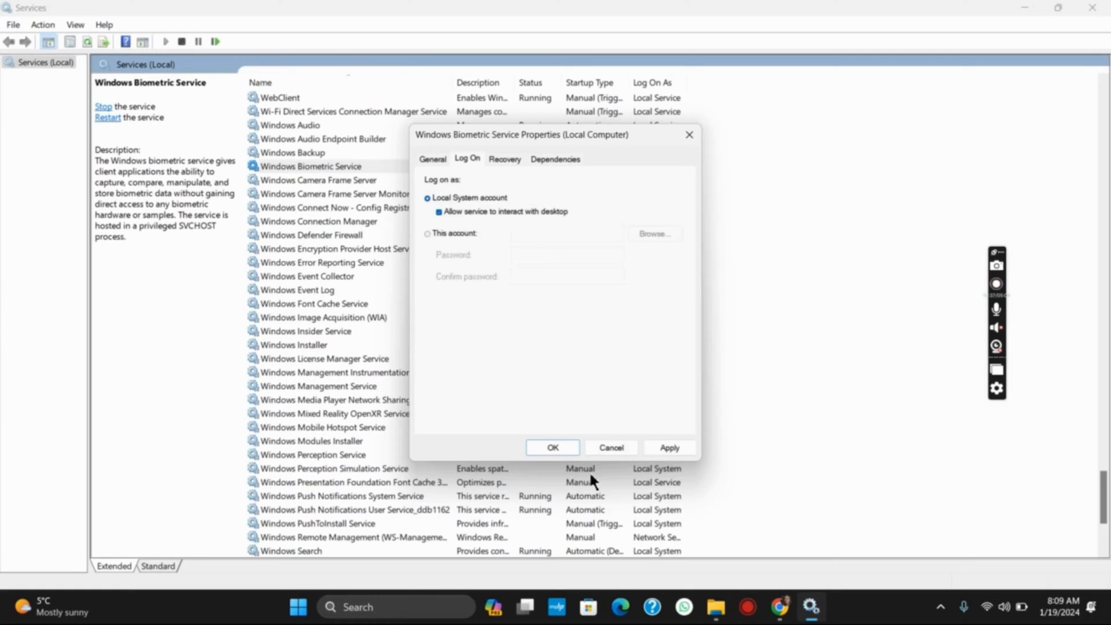
mouse_move(554, 447)
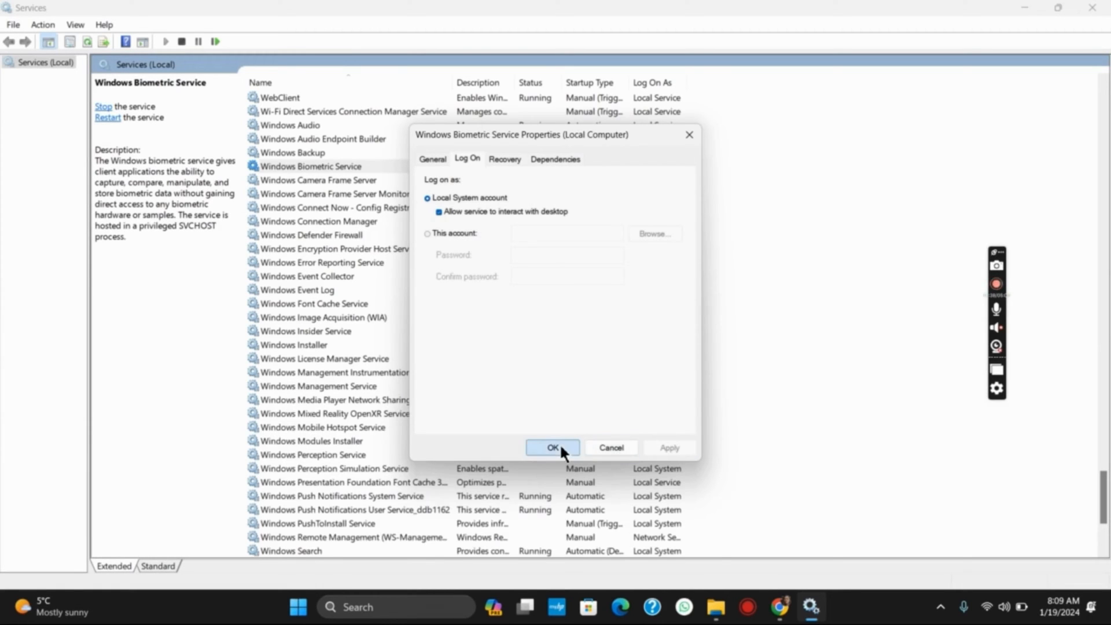
left_click(553, 447)
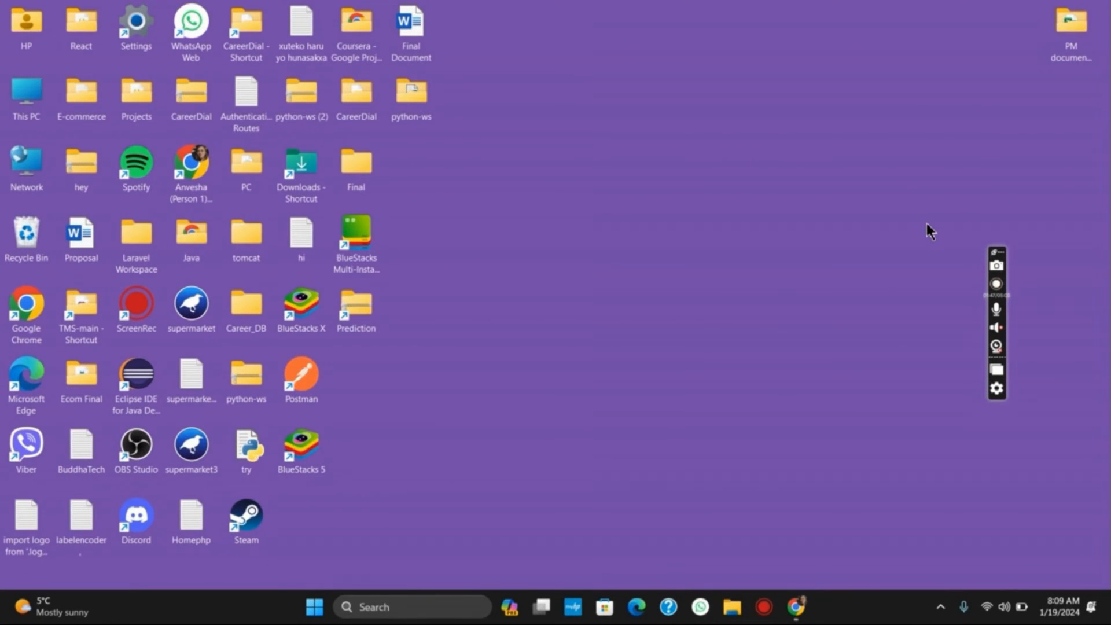
Step: Bring up Device Manager and expand the Biometric devices category
left_click(996, 284)
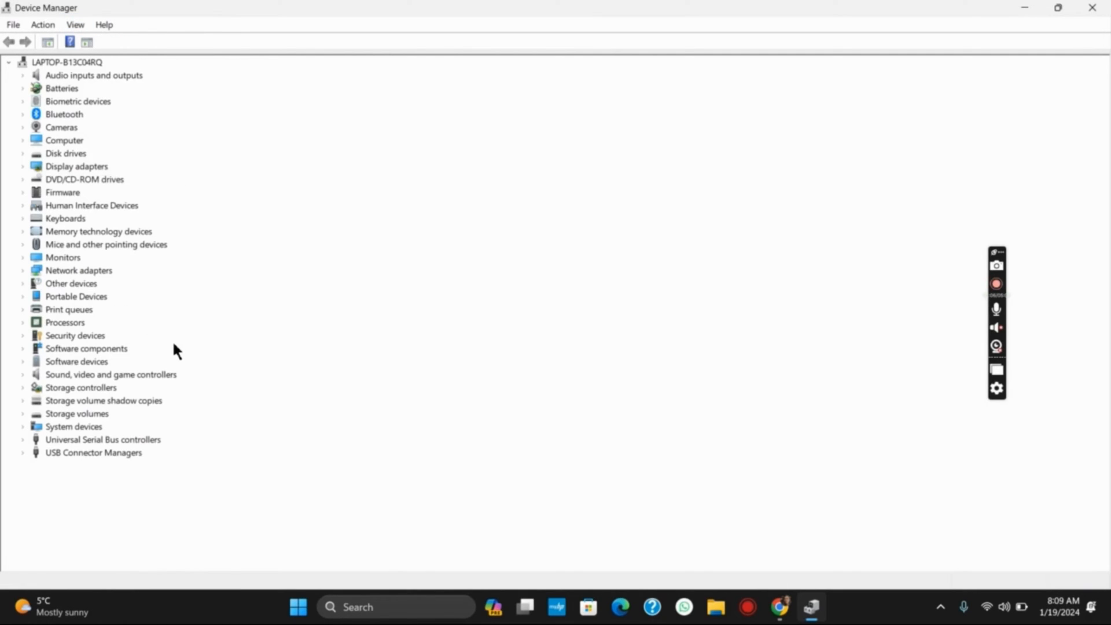
left_click(995, 283)
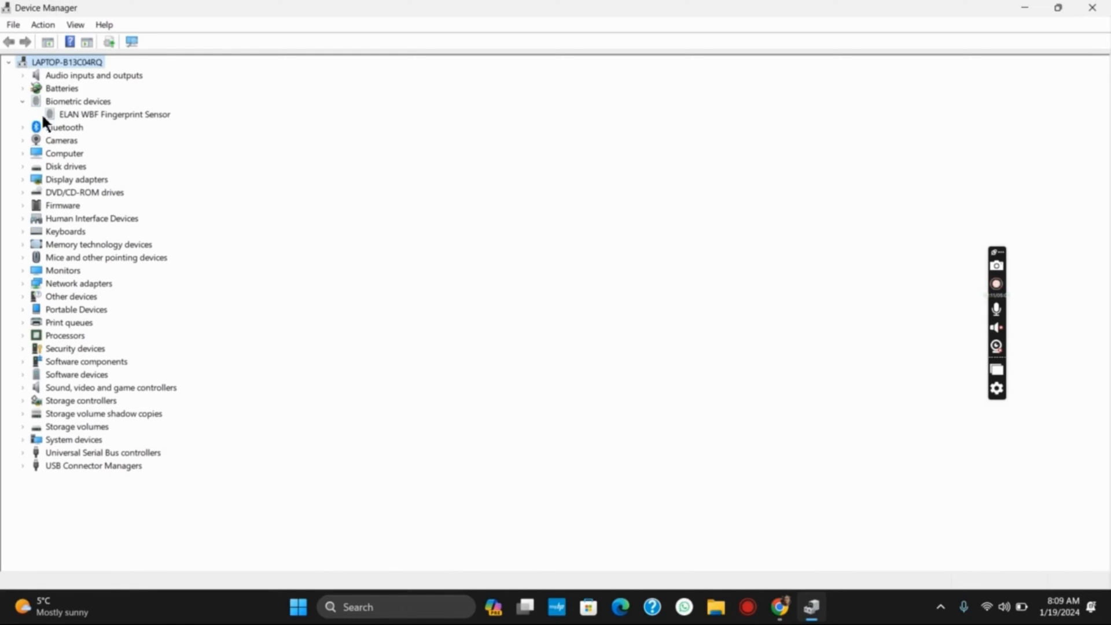
Step: Run Update driver on the ELAN WBF Fingerprint Sensor; best driver already installed, close the result
right_click(115, 115)
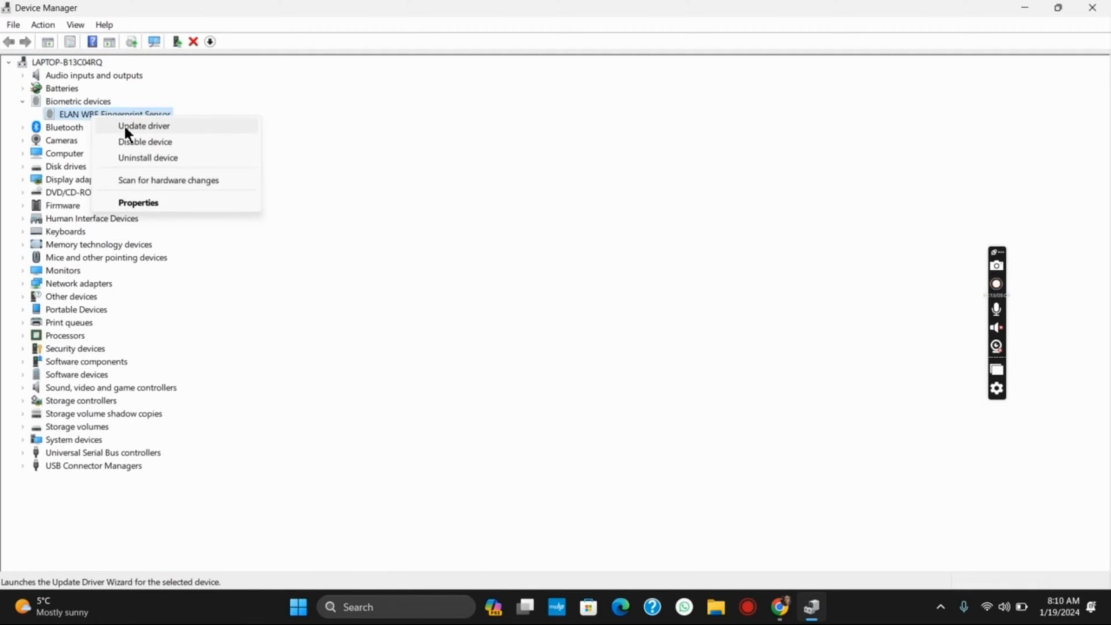
left_click(143, 126)
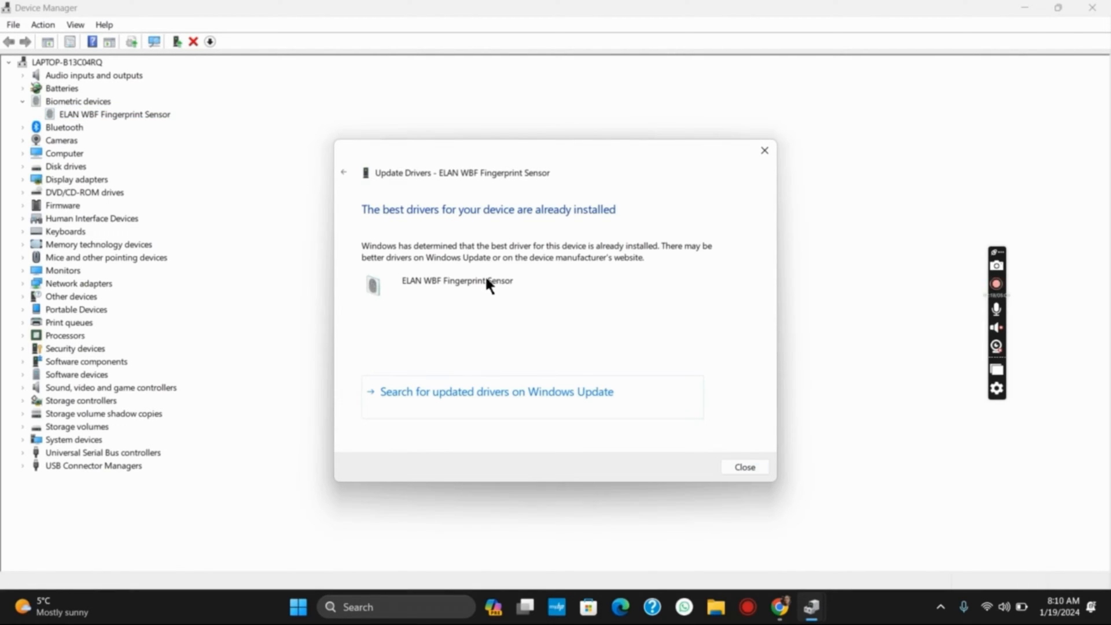
mouse_move(488, 319)
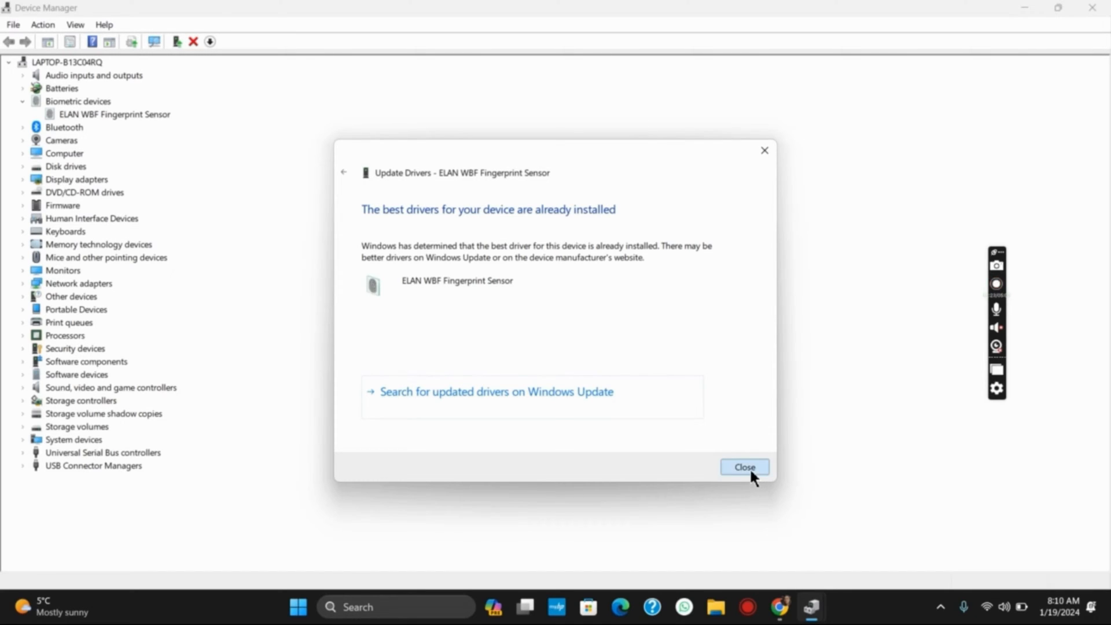
left_click(744, 466)
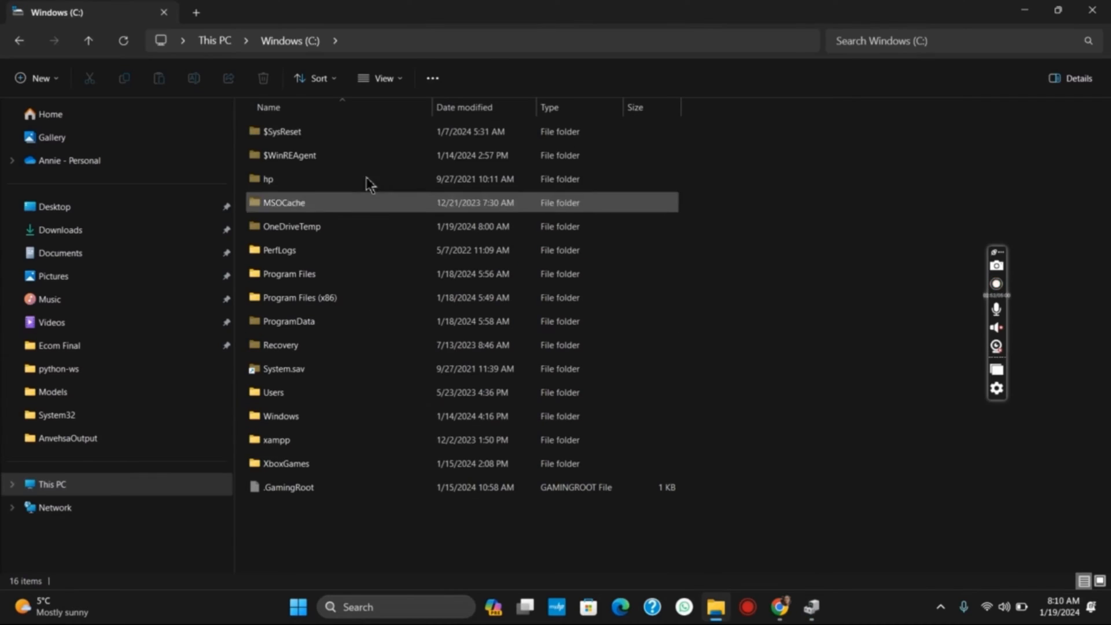
Step: Navigate into Windows > System32 and down to the WinBioPlugIns folder
double_click(280, 416)
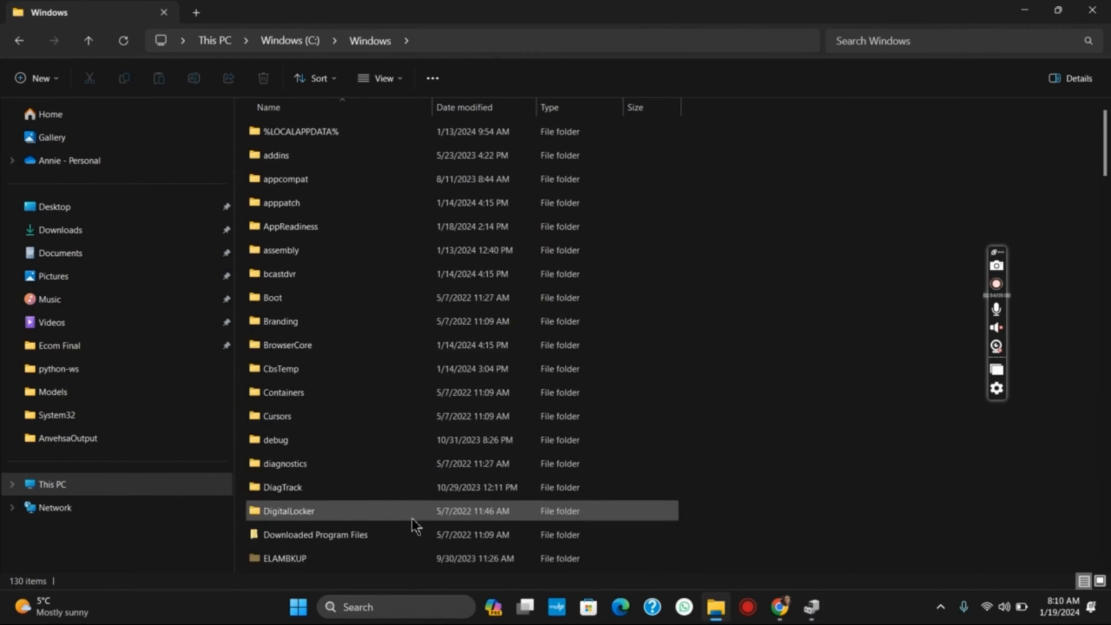
scroll("down", 3)
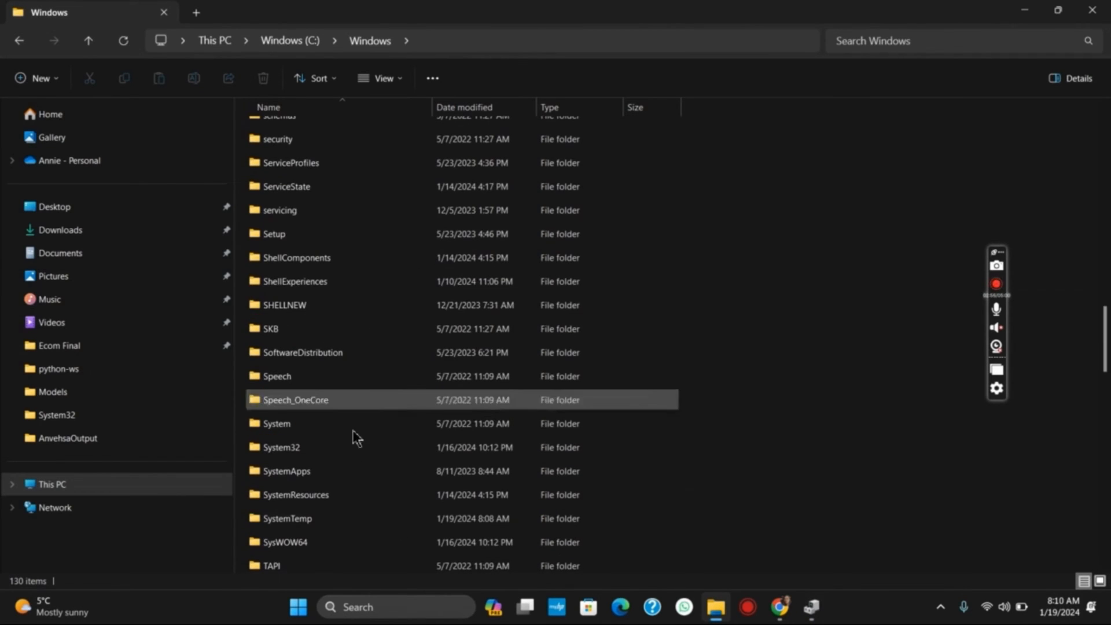
double_click(282, 447)
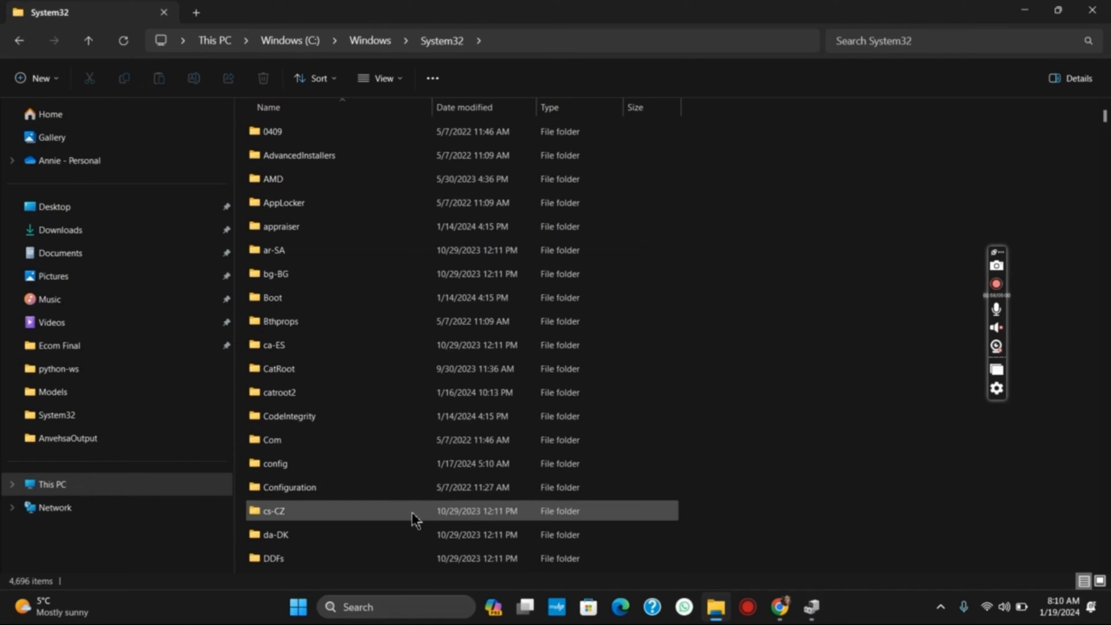
scroll("down", 3)
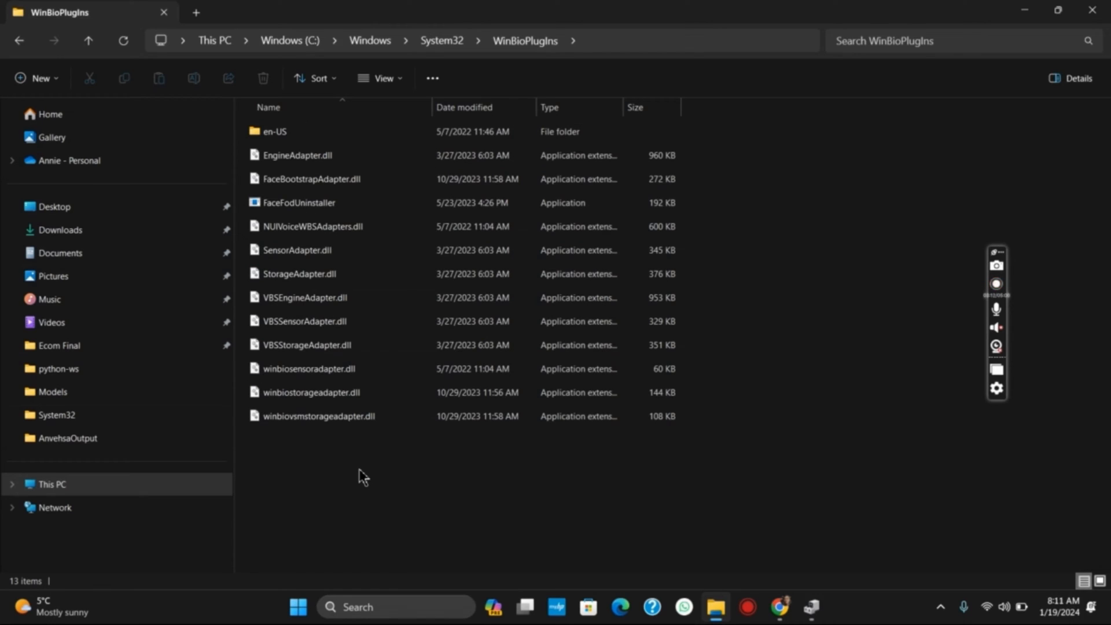
mouse_move(386, 523)
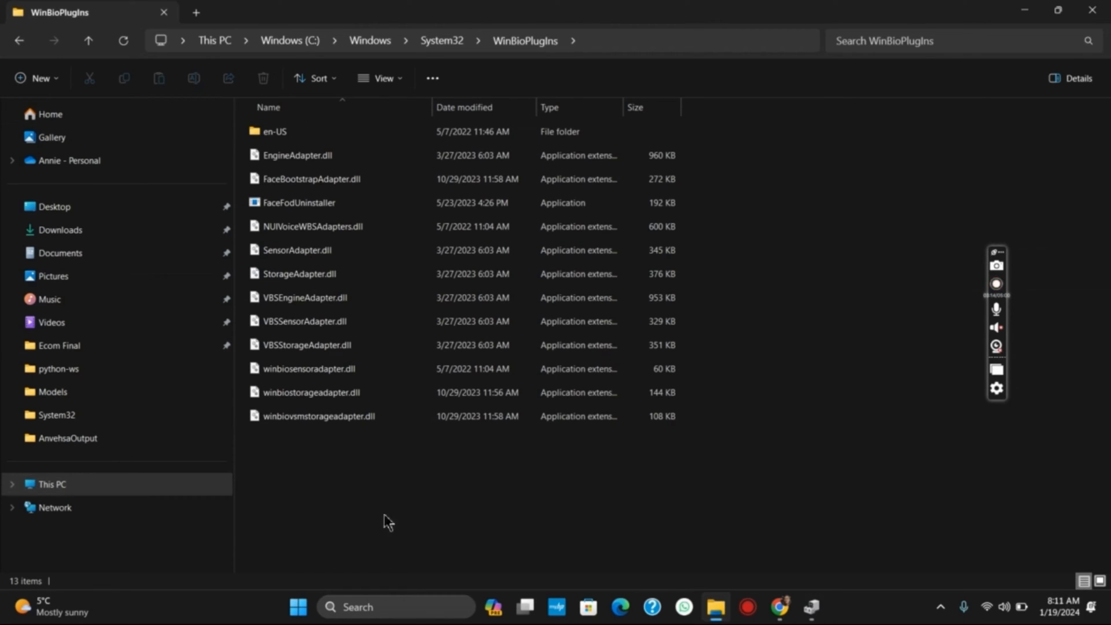
Step: Select winbiovsmstorageadapter.dll and choose an action from its context menu
left_click(333, 415)
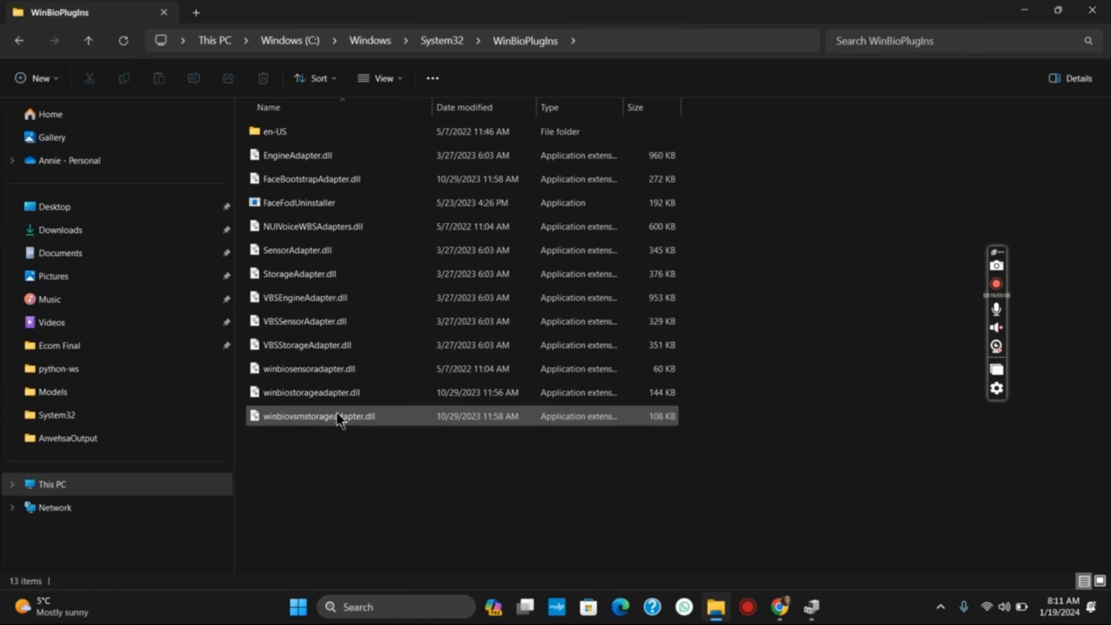
right_click(337, 416)
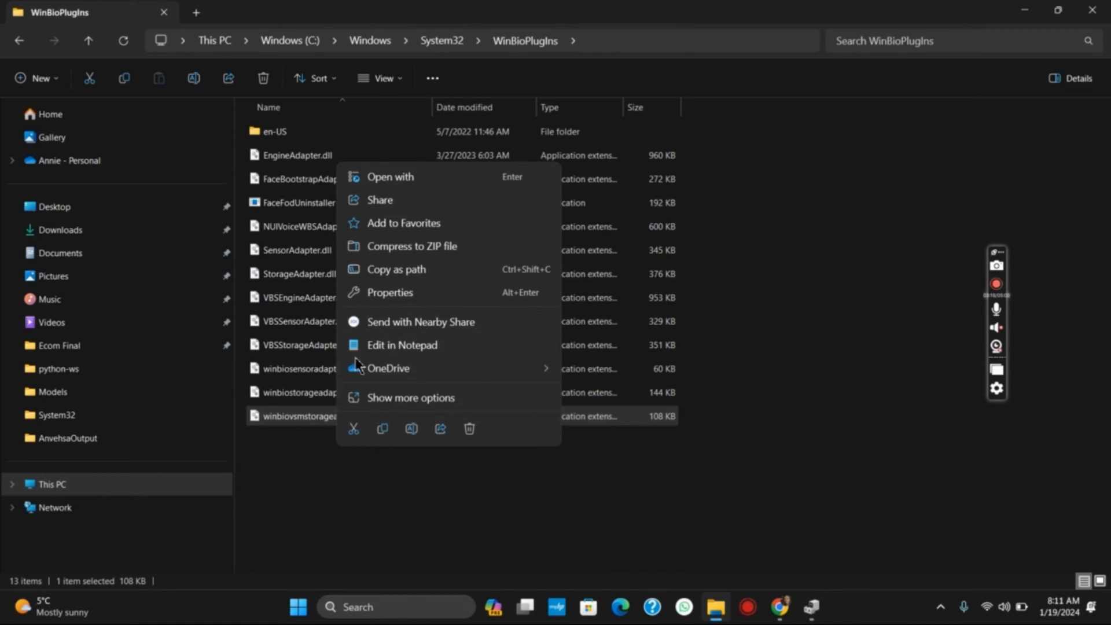
left_click(620, 487)
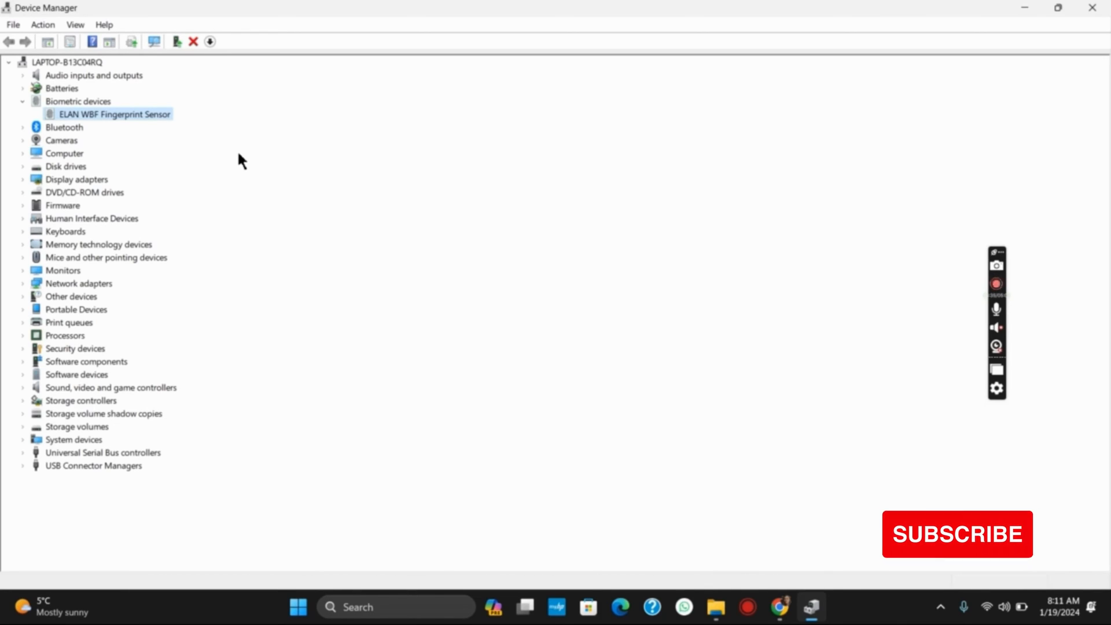
mouse_move(711, 322)
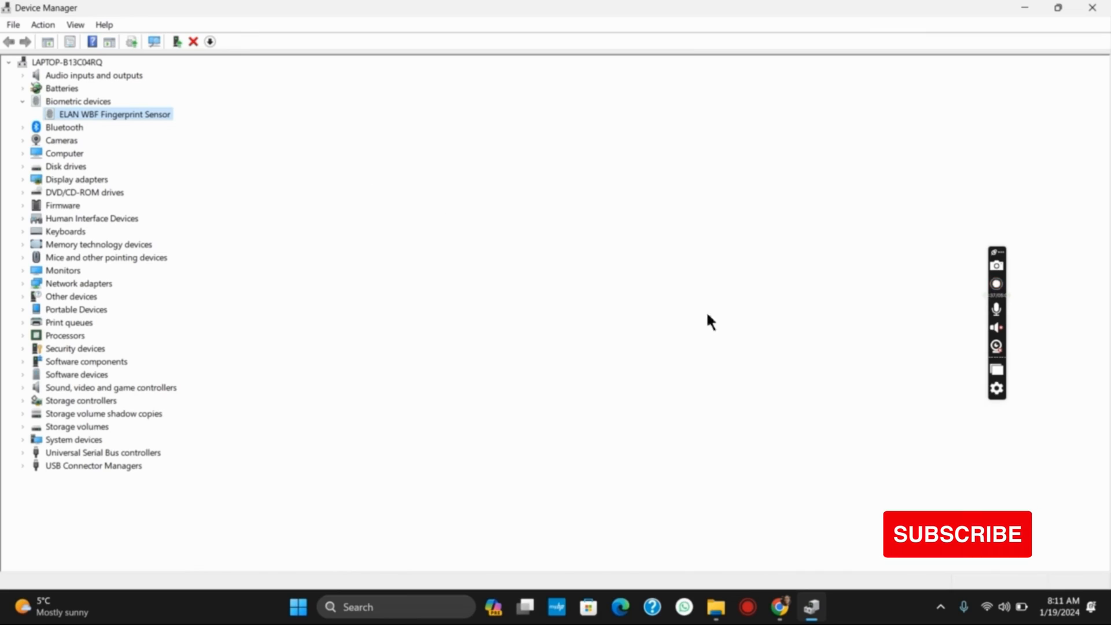